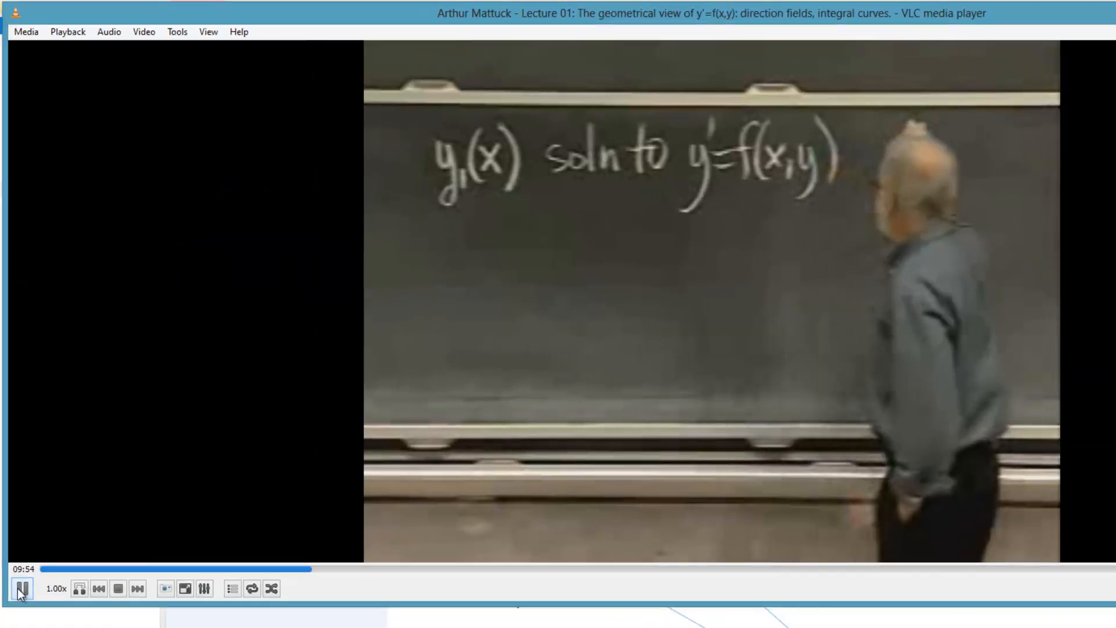
# Step: Resume the differential equations lecture from 9:54 and pause it at 15:33
pyautogui.click(21, 588)
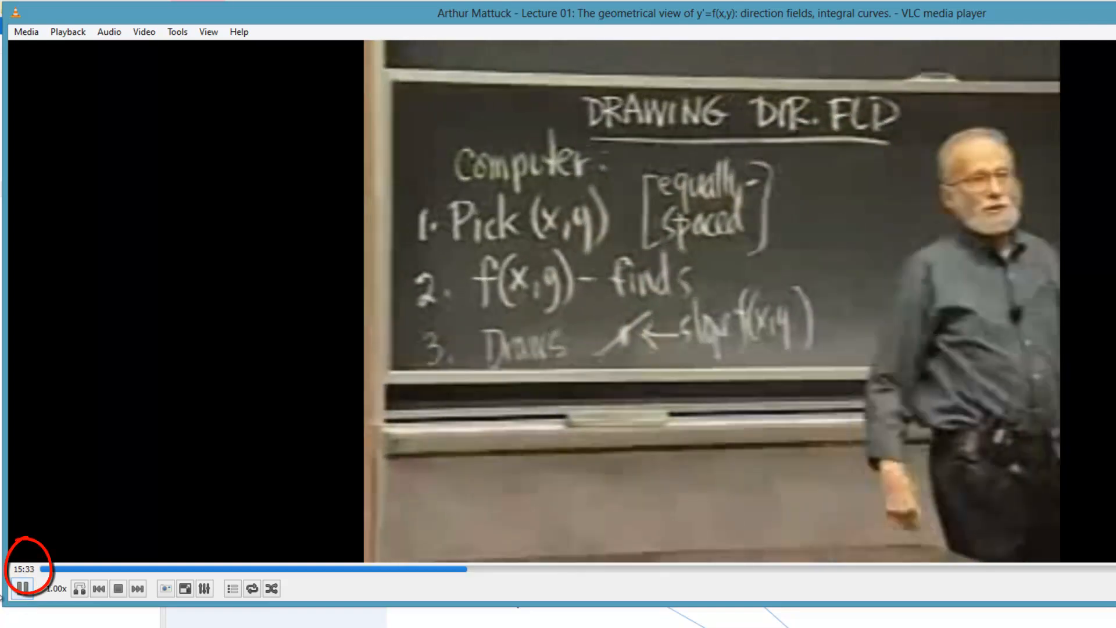
pyautogui.click(21, 588)
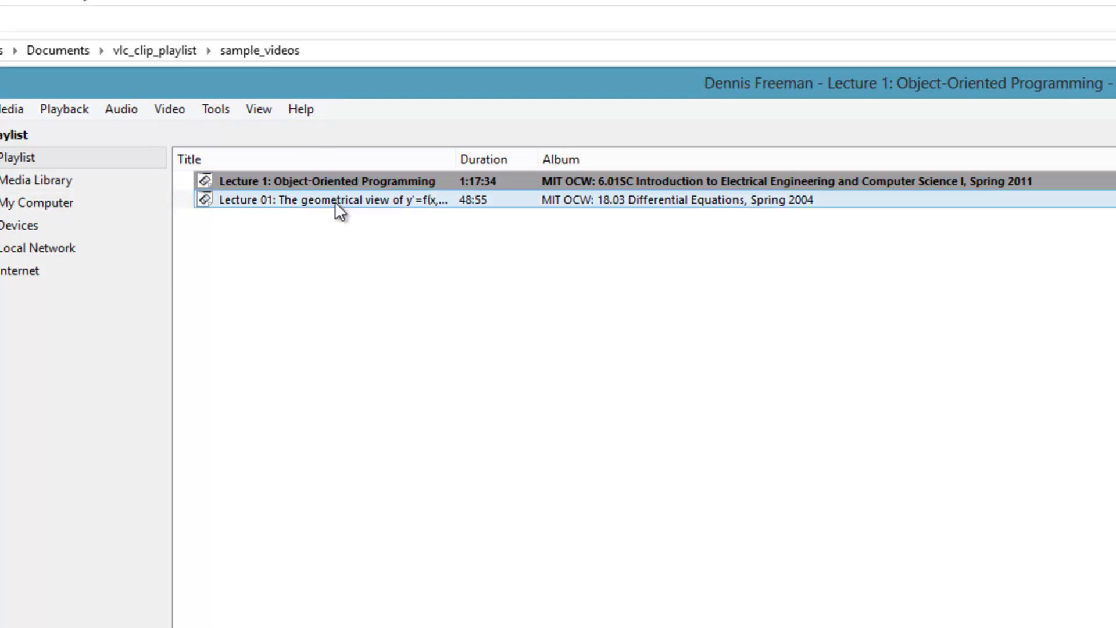
# Step: Open MIT6_01SC_S11_lec01_300k from the sample videos folder so it starts playing
pyautogui.click(89, 39)
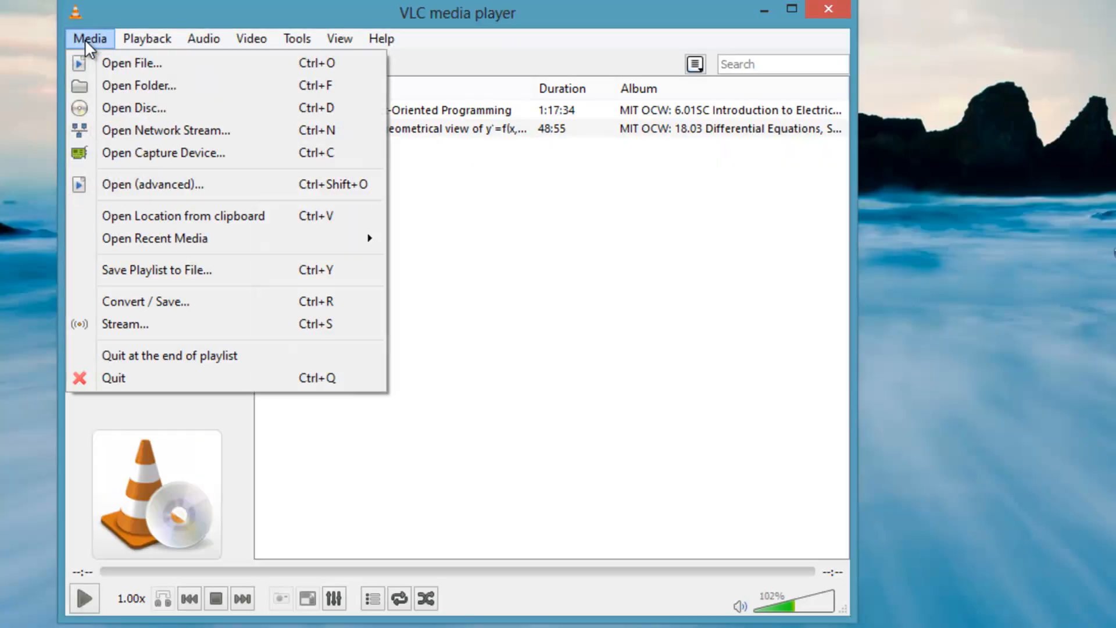
pyautogui.click(131, 63)
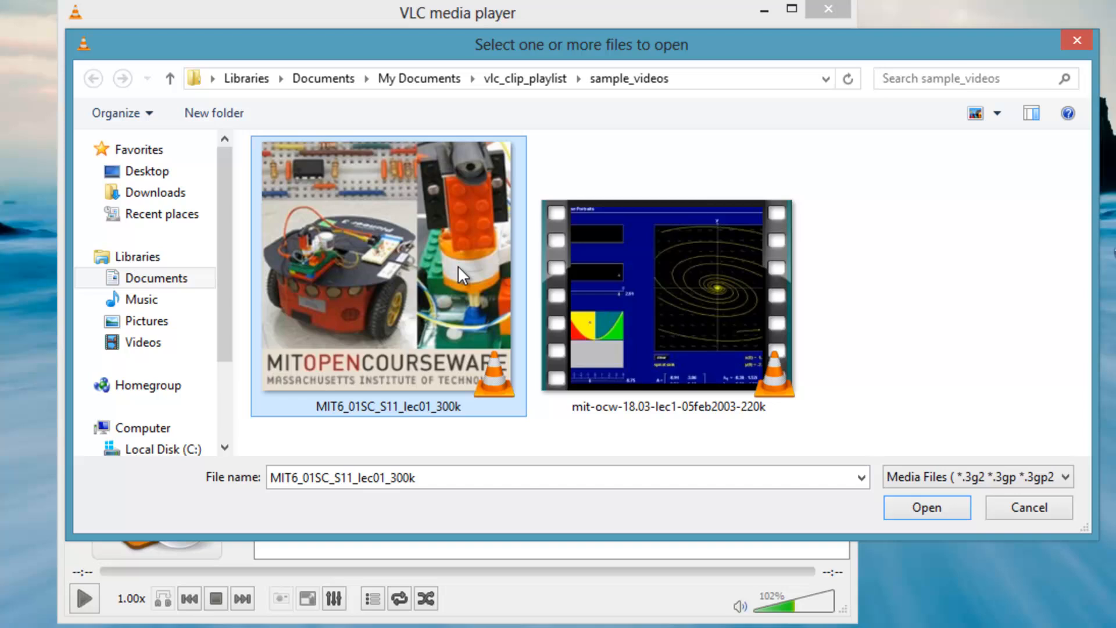
pyautogui.click(926, 507)
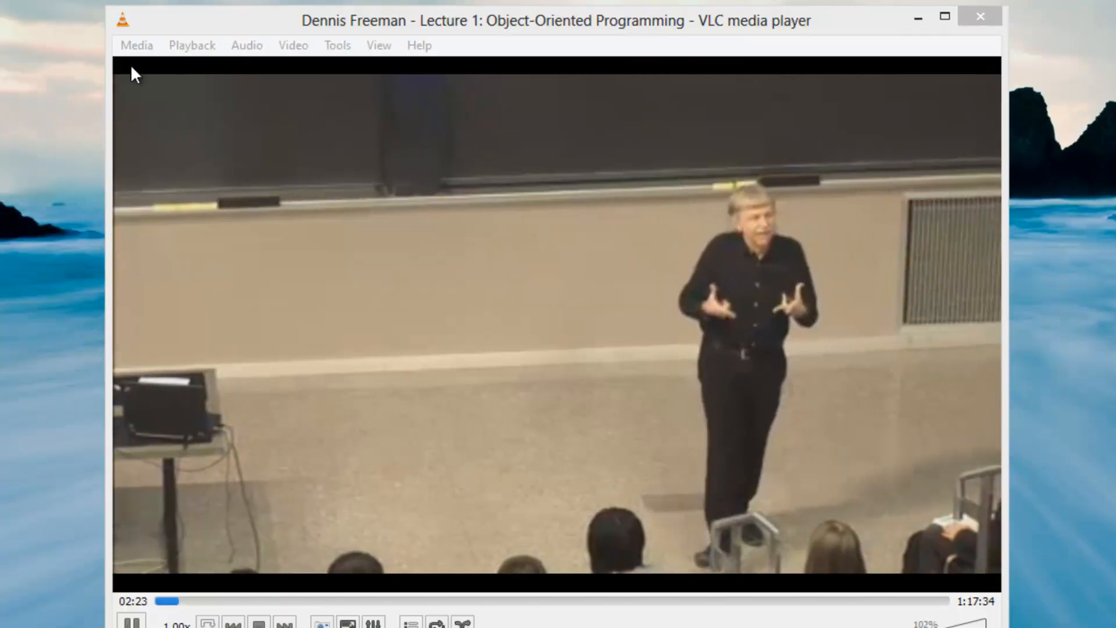
# Step: Save the playlist as XSPF 'stuff_I_need_to_review', replacing the existing file
pyautogui.click(137, 45)
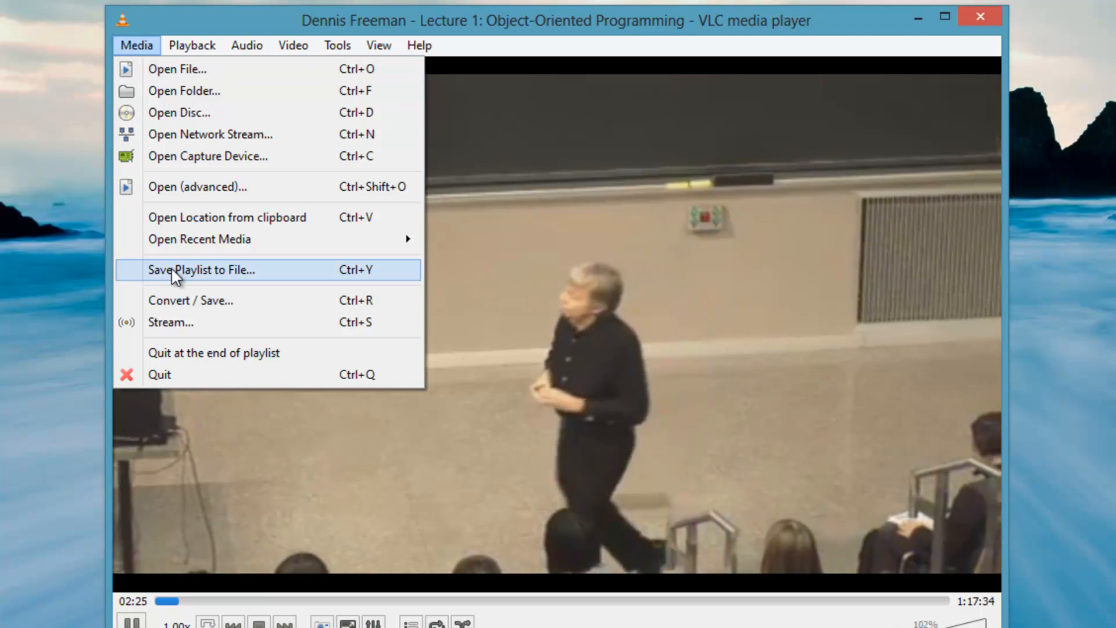
pyautogui.click(201, 270)
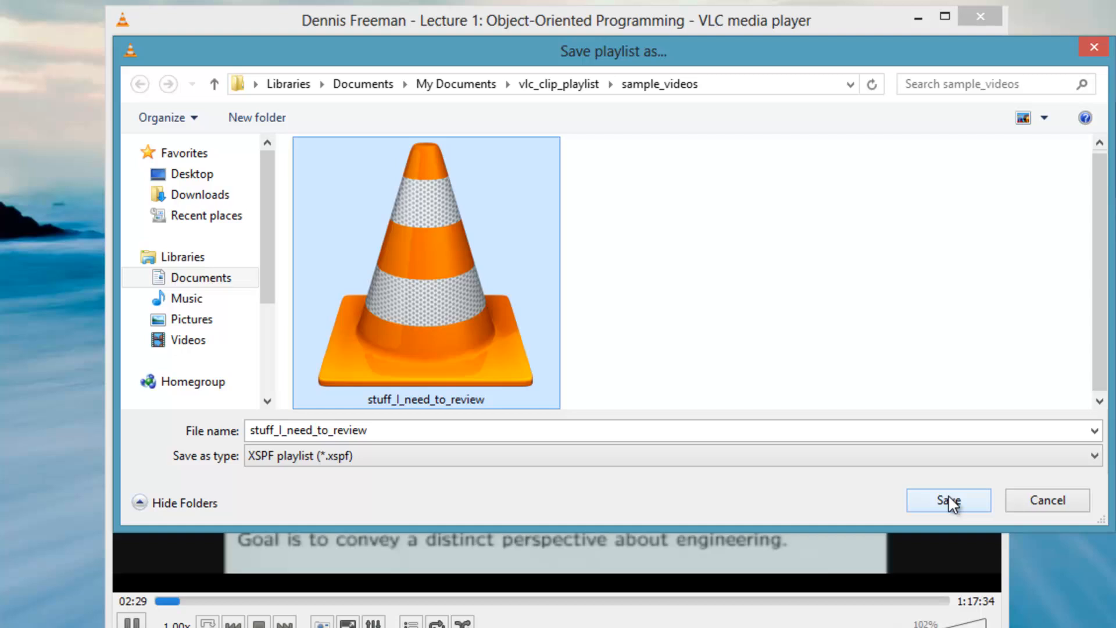
pyautogui.click(947, 500)
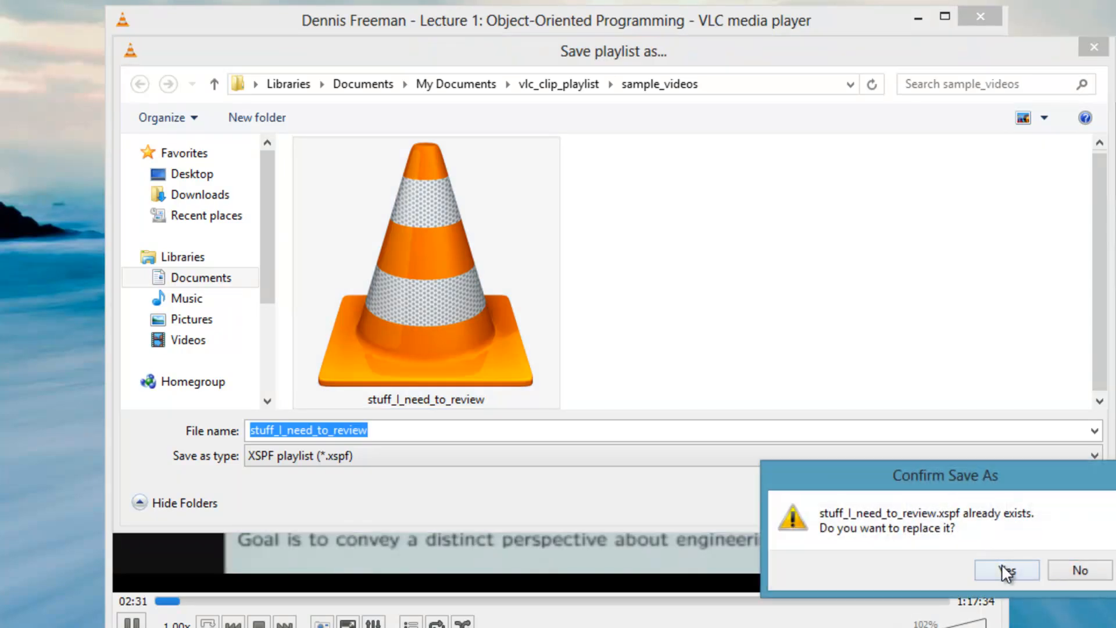
pyautogui.click(1006, 570)
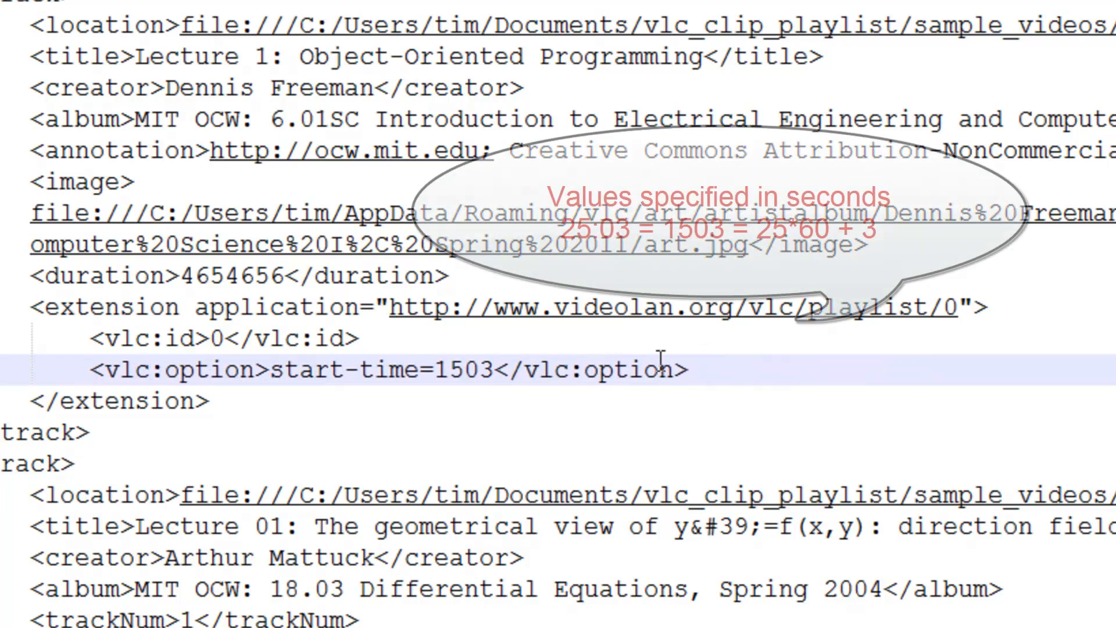
# Step: Add <vlc:option>start-time=1503</vlc:option> inside the first track's extension block
pyautogui.press('enter')
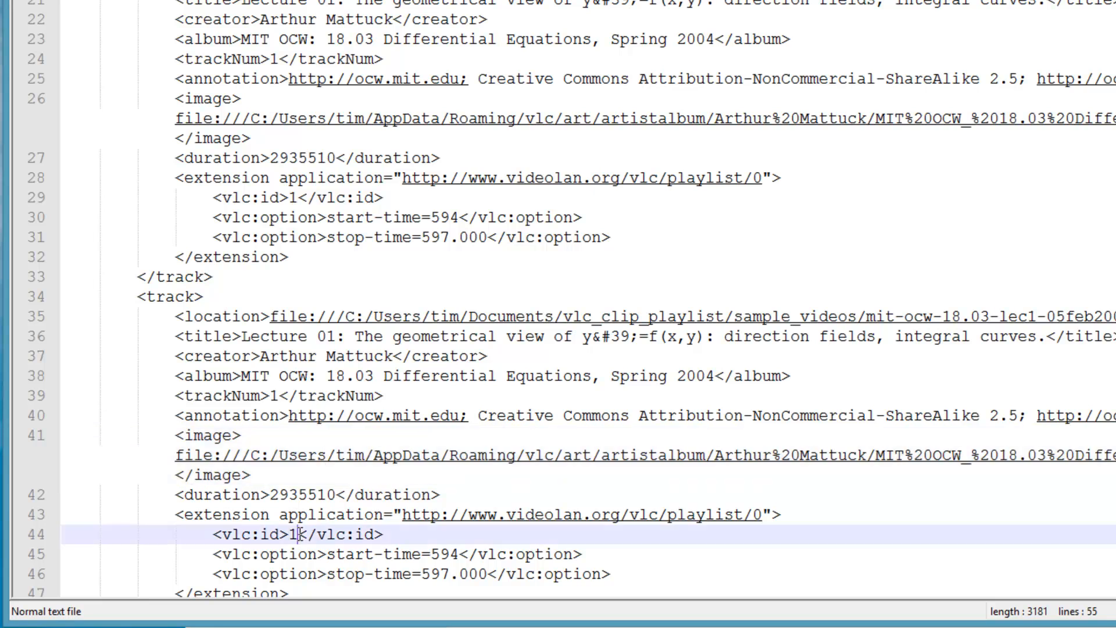
# Step: Set the copied Mattuck track's <vlc:id> to 2 and its start-time to 930
pyautogui.write('2')
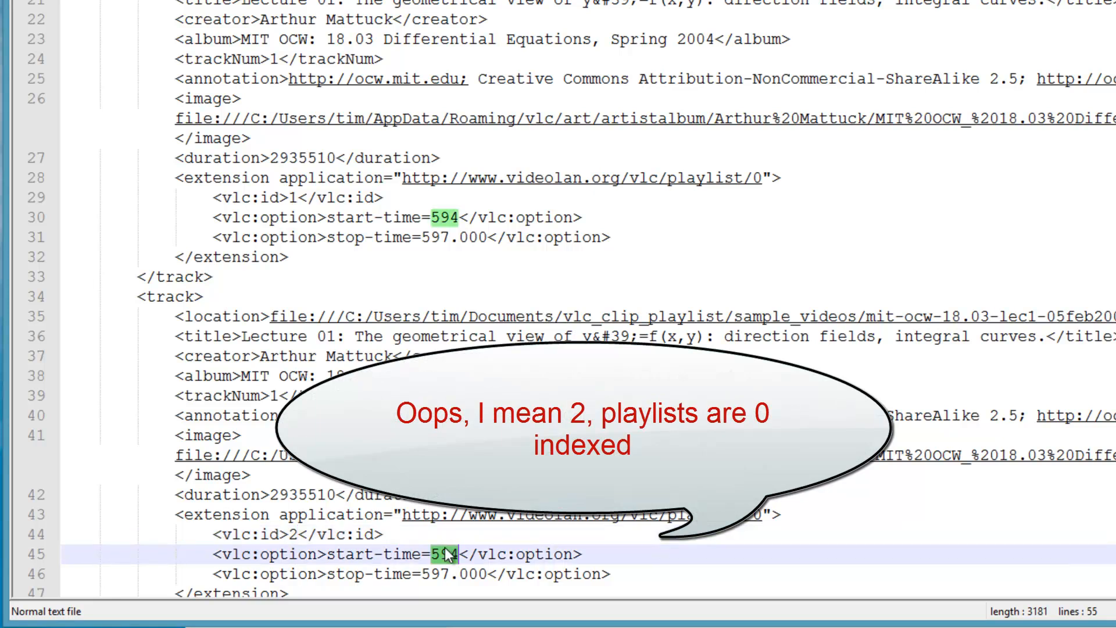
pyautogui.write('930')
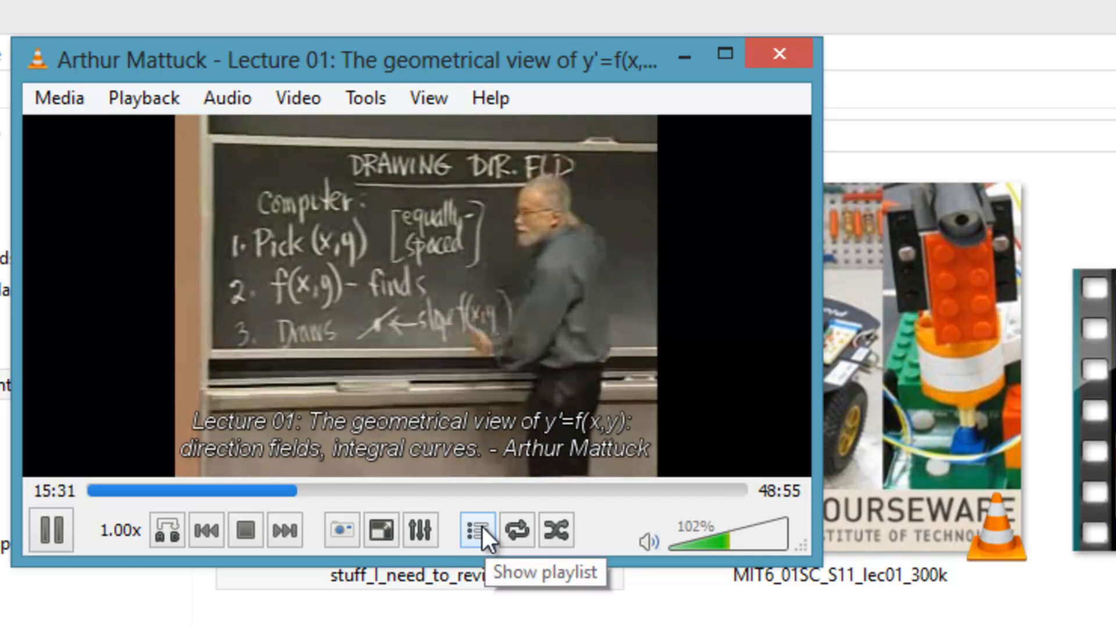
# Step: Show the playlist listing the programming lecture and two Mattuck lecture clips
pyautogui.click(478, 530)
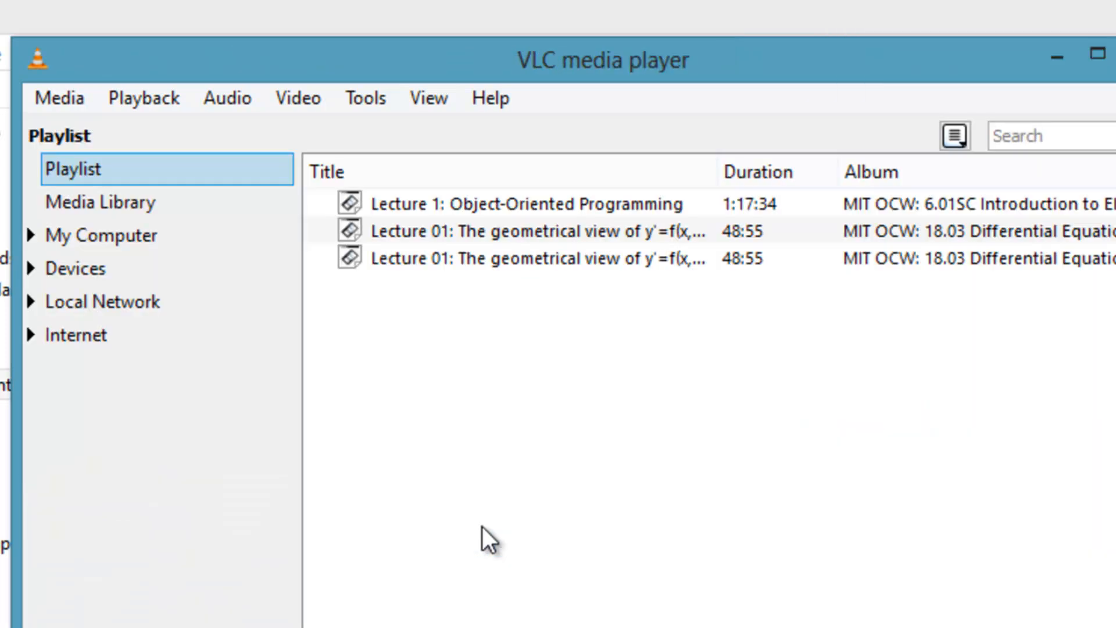